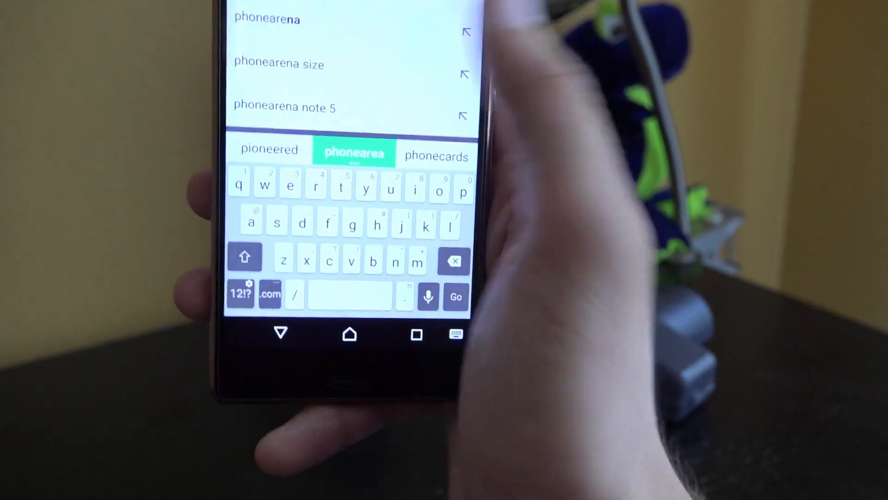
- Submit the 'phonearena' search to show the Phone Arena results list
click(278, 63)
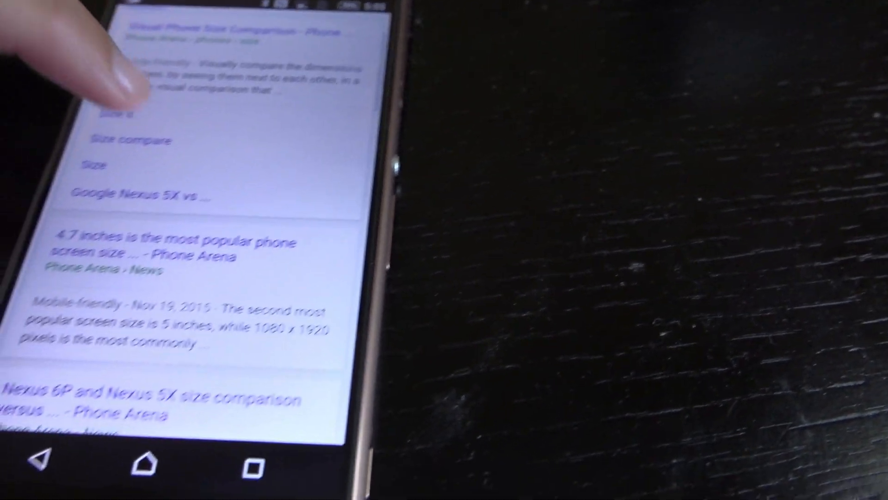
- Scroll down the results to reveal Phone Arena's Phone Finder and Compare links
scroll(down, 3)
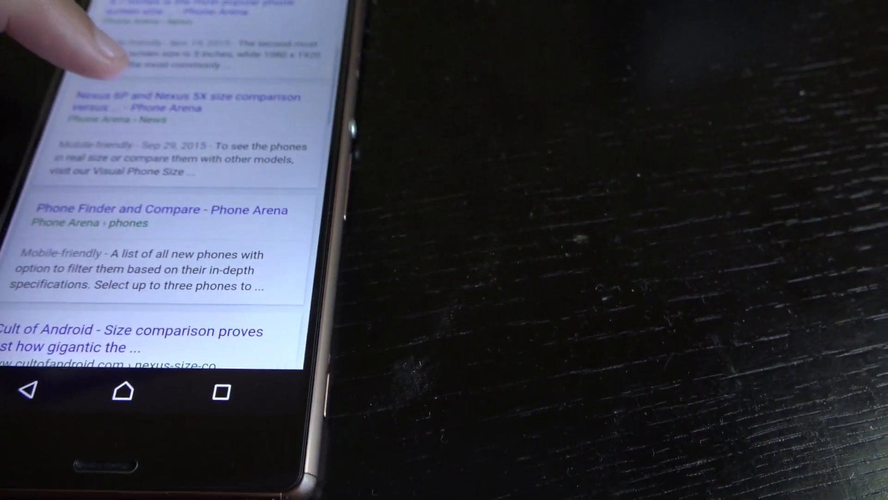